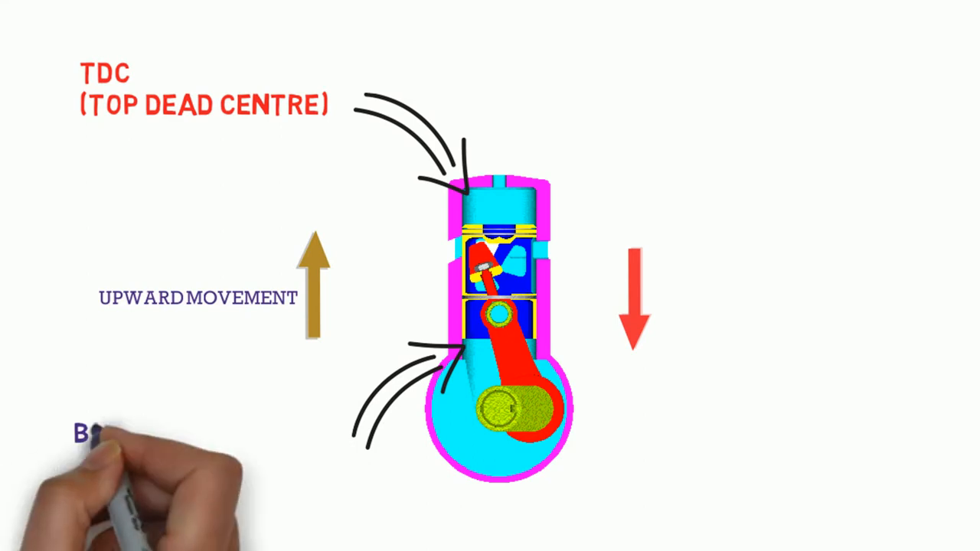
pyautogui.write('BDC (BOTTOM DEAD CENTRE)')
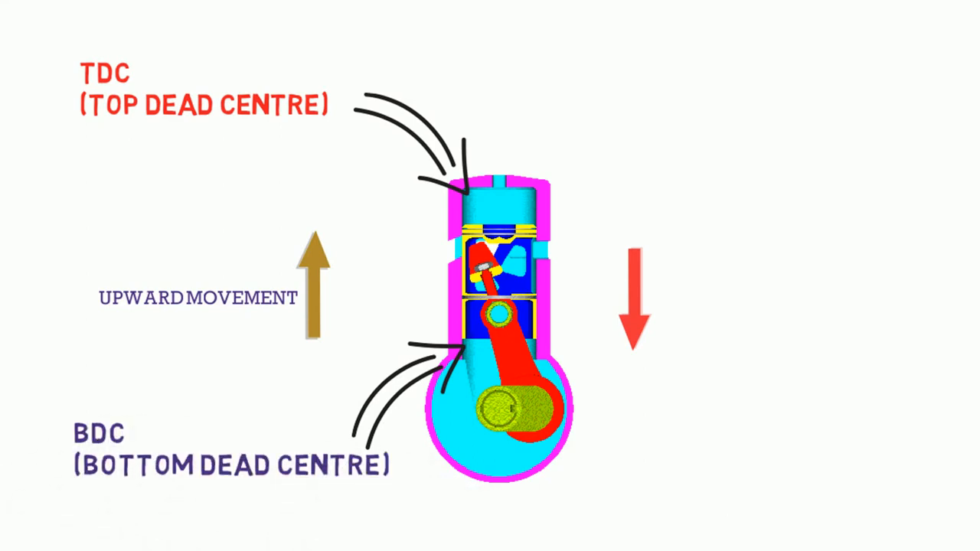